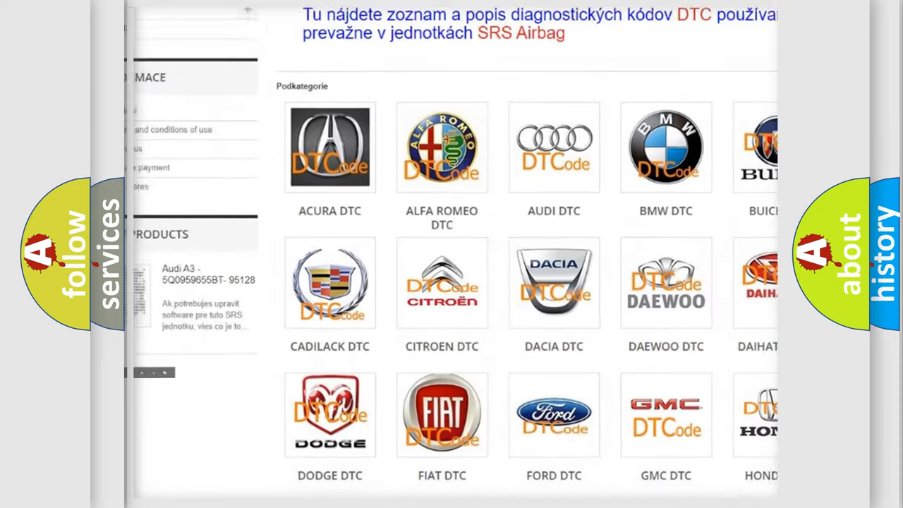
Scroll past the car brand logos down to the B-series diagnostic code list.
scroll(down, 3)
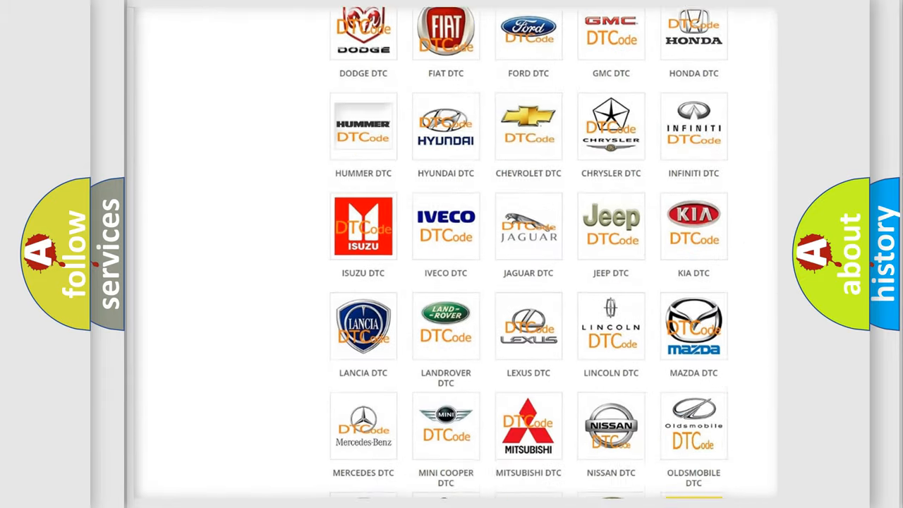
scroll(down, 3)
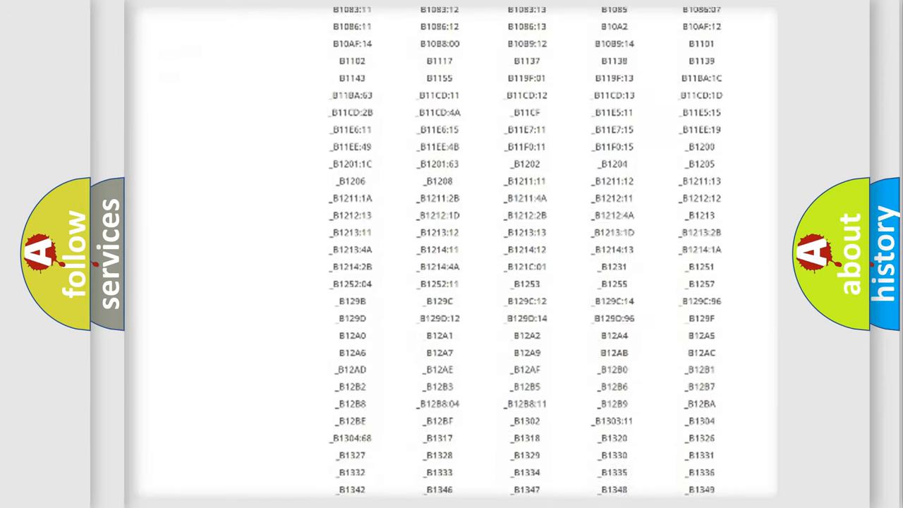
scroll(down, 3)
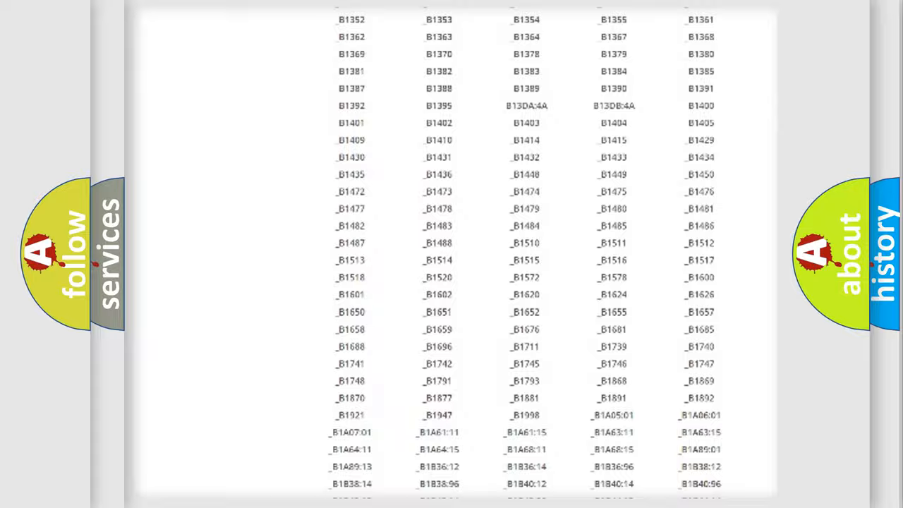
scroll(up, 3)
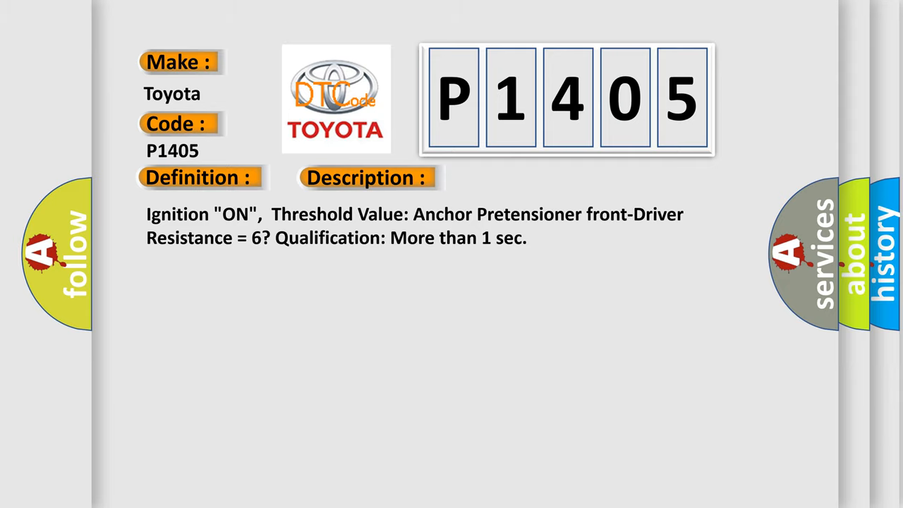
Reveal the P1405 Cause section: poor connections, faulty driver front anchor pretensioner, faulty SRSCM.
click(517, 178)
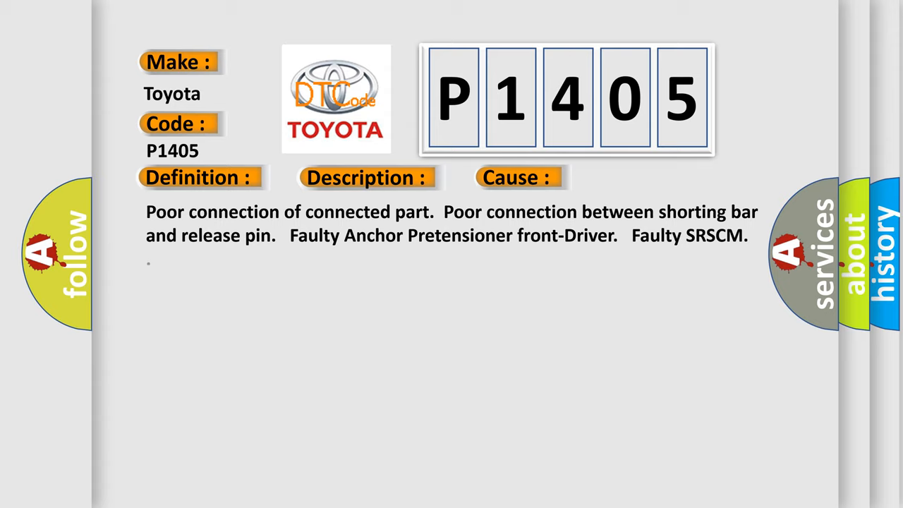